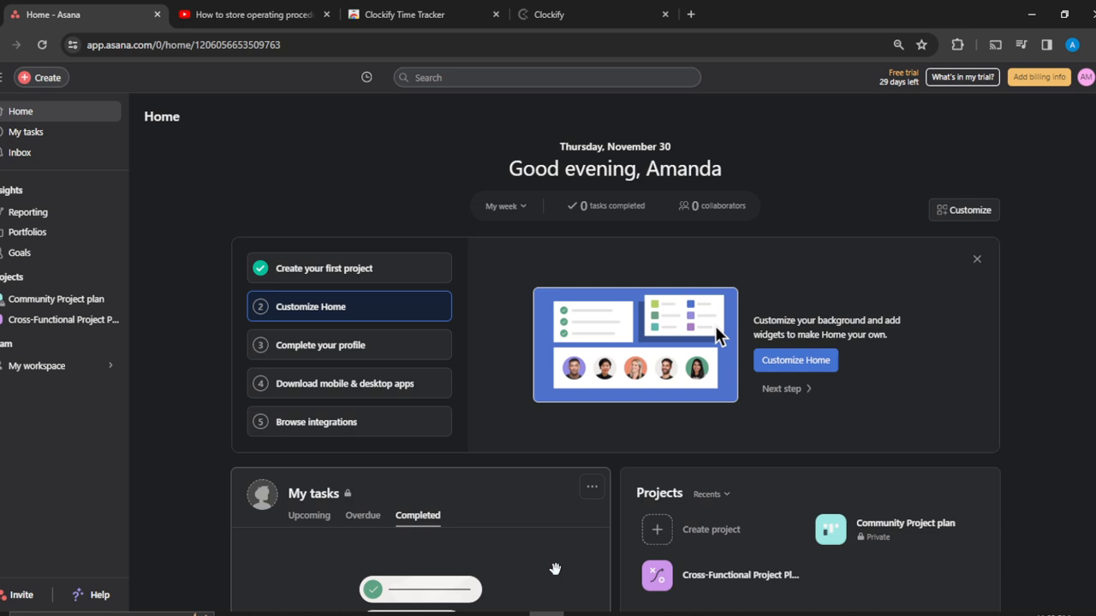
Go to the Community Project plan board and view the unassigned, undated Action Plan task.
click(36, 366)
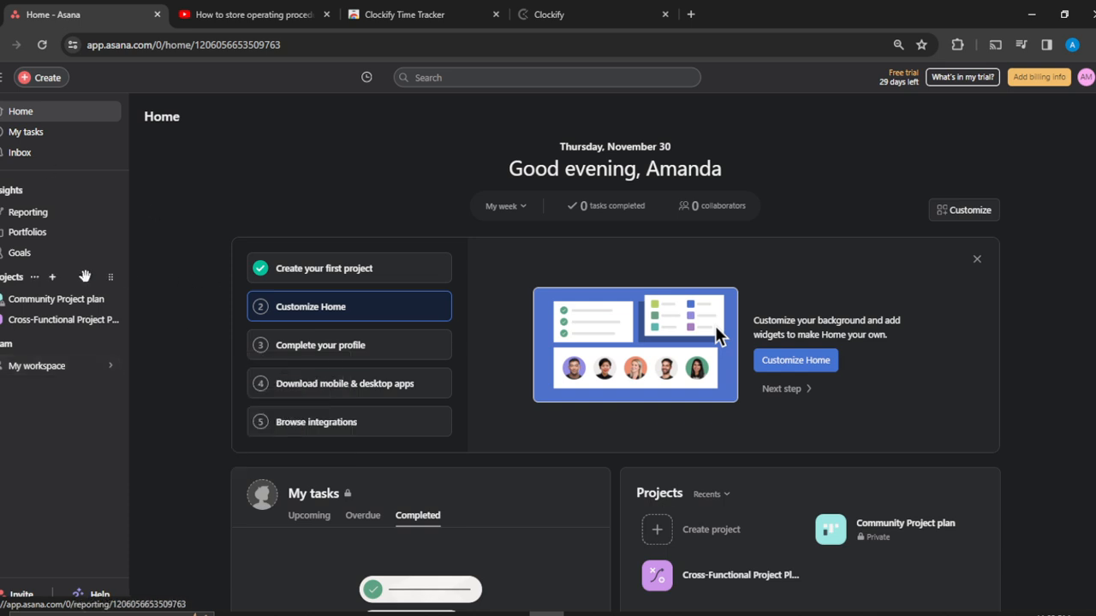
mouse_move(75, 311)
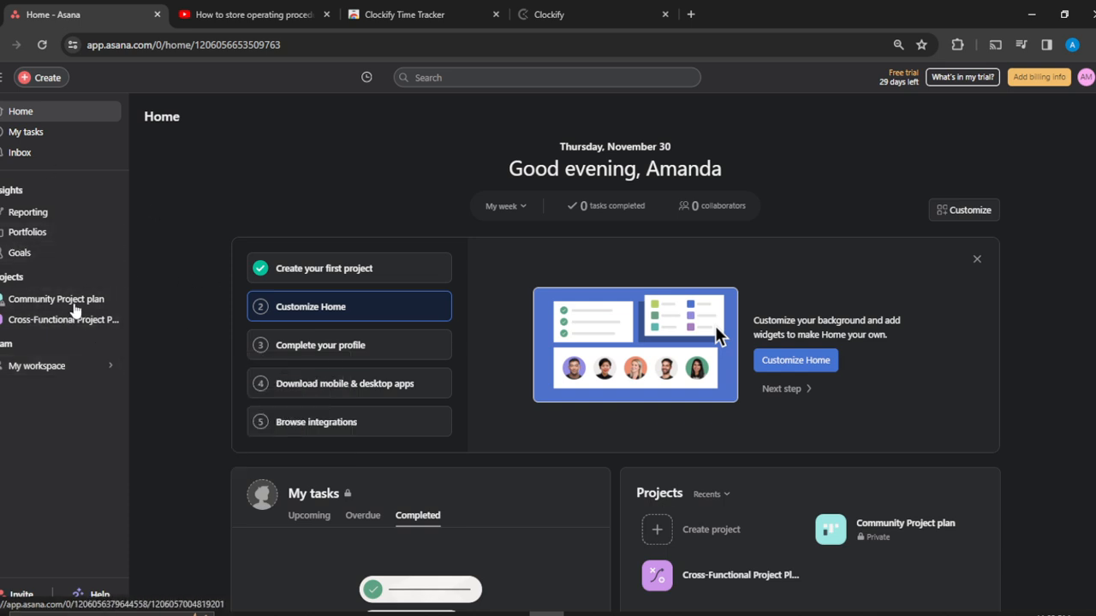
click(56, 299)
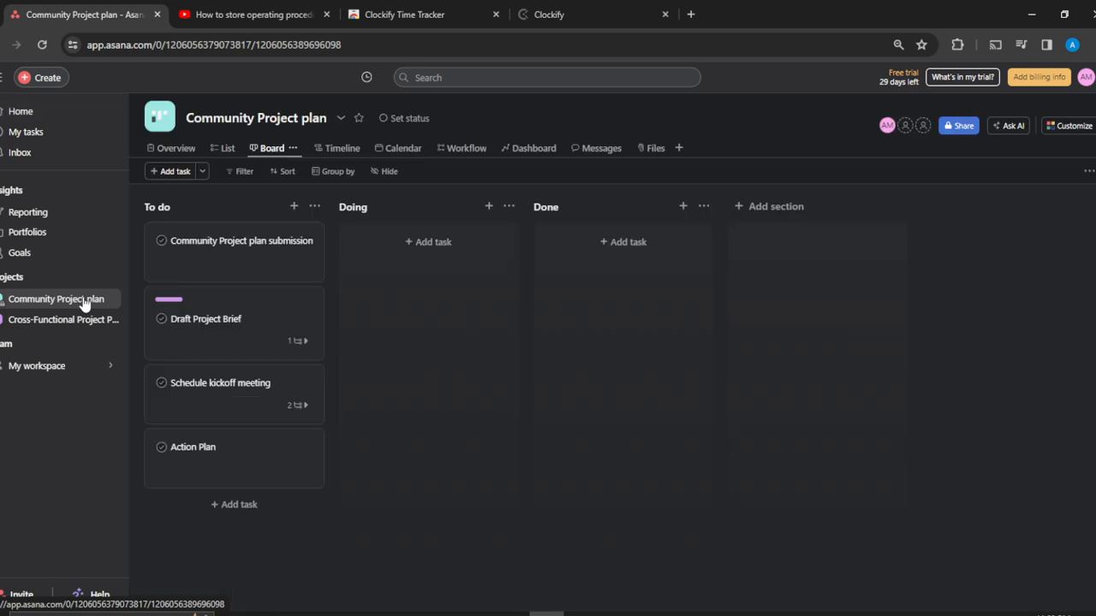
mouse_move(127, 416)
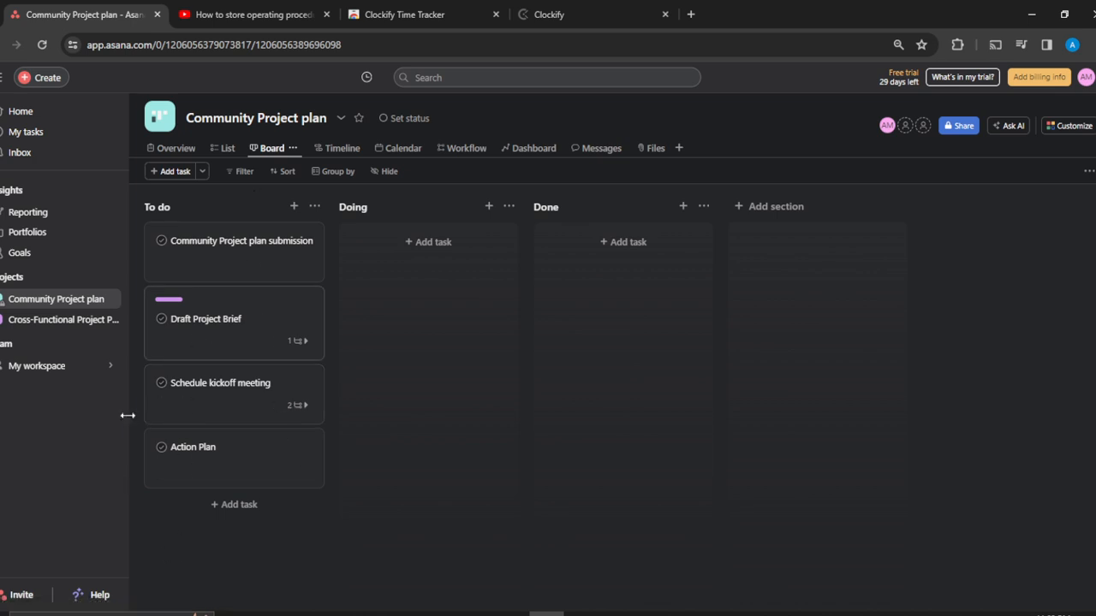
mouse_move(278, 415)
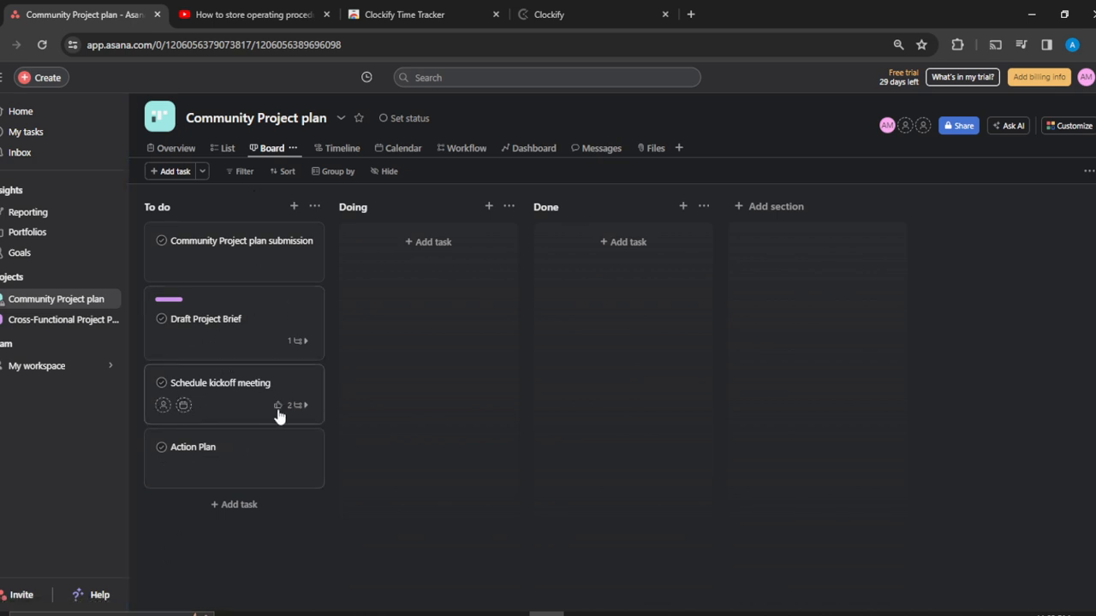
mouse_move(245, 460)
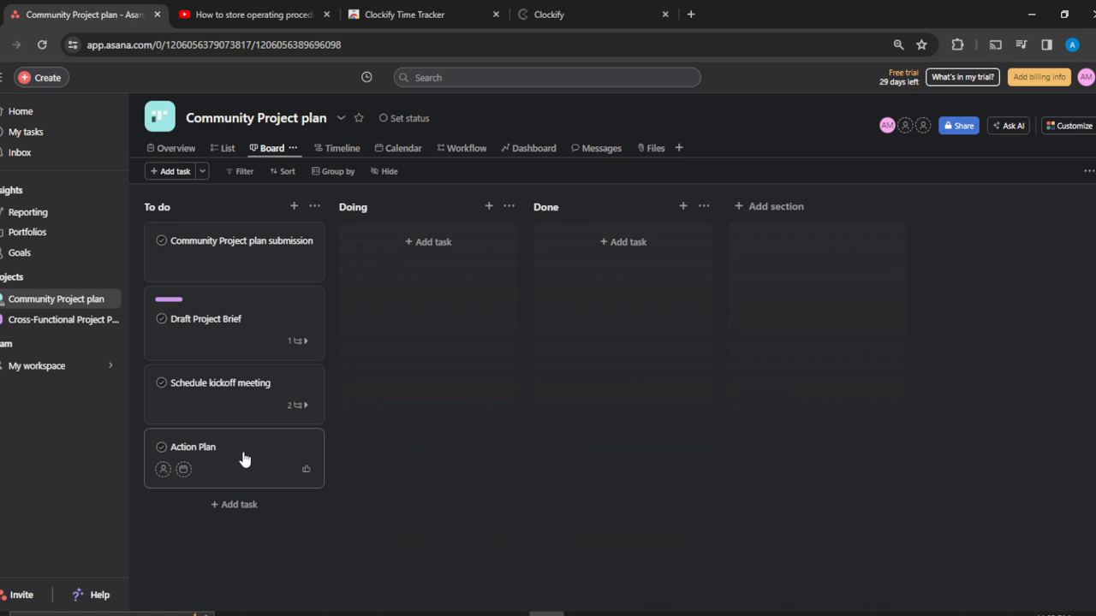
click(205, 446)
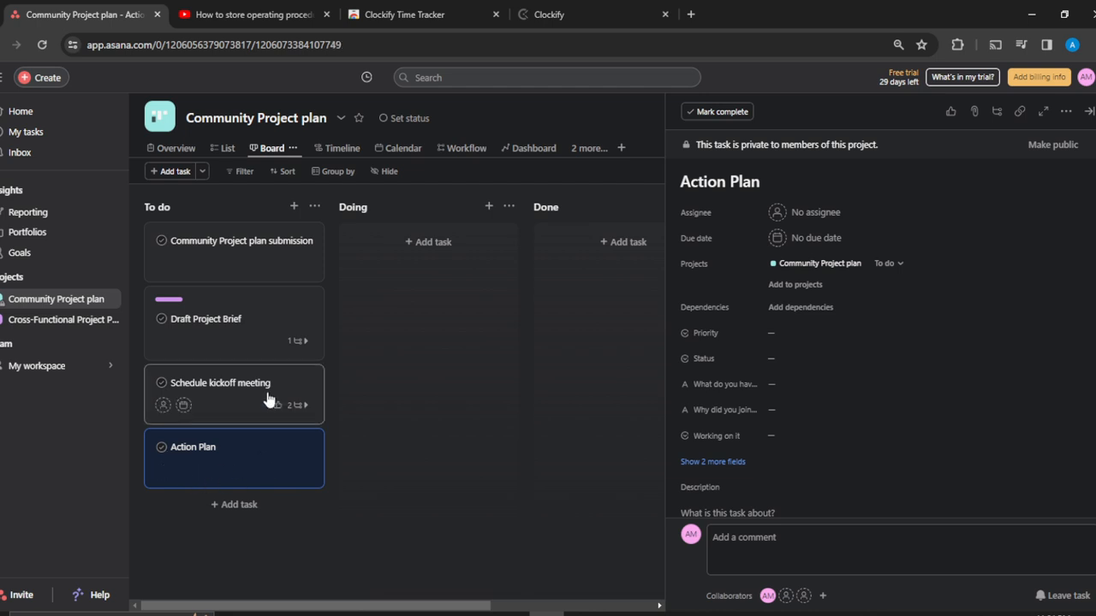
Show Schedule kickoff meeting's details with its Onboarding and Technical Assessment subtasks expanded.
click(220, 383)
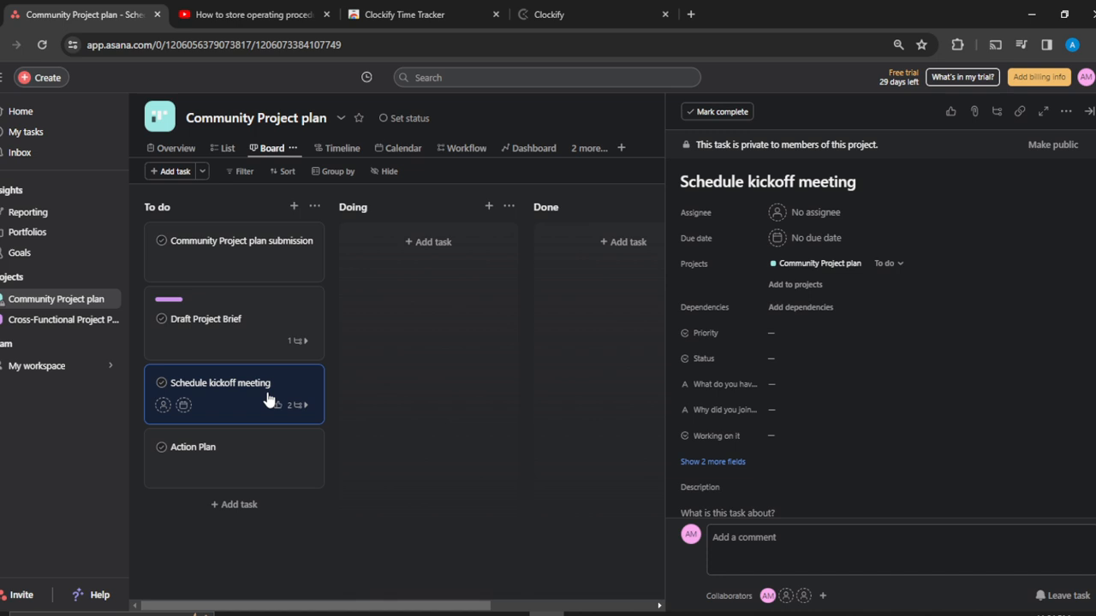
mouse_move(274, 404)
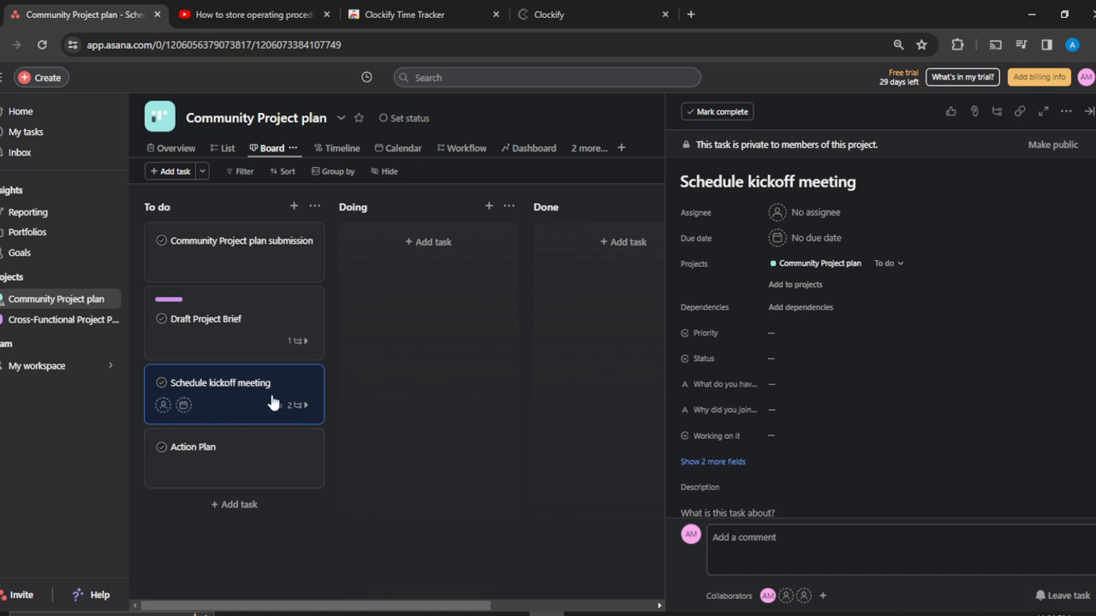
mouse_move(181, 381)
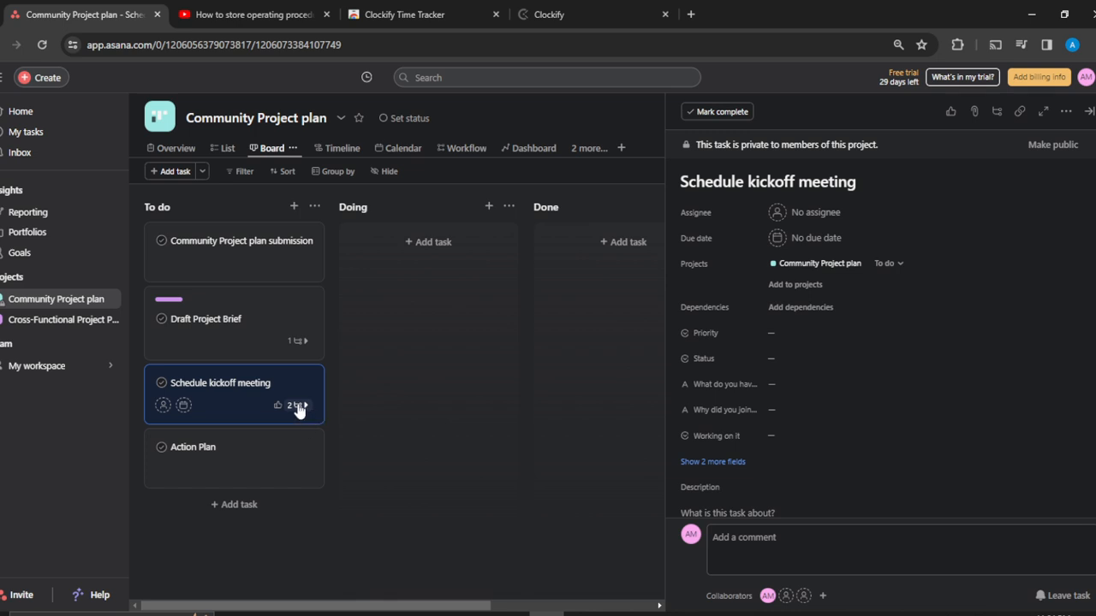
click(296, 405)
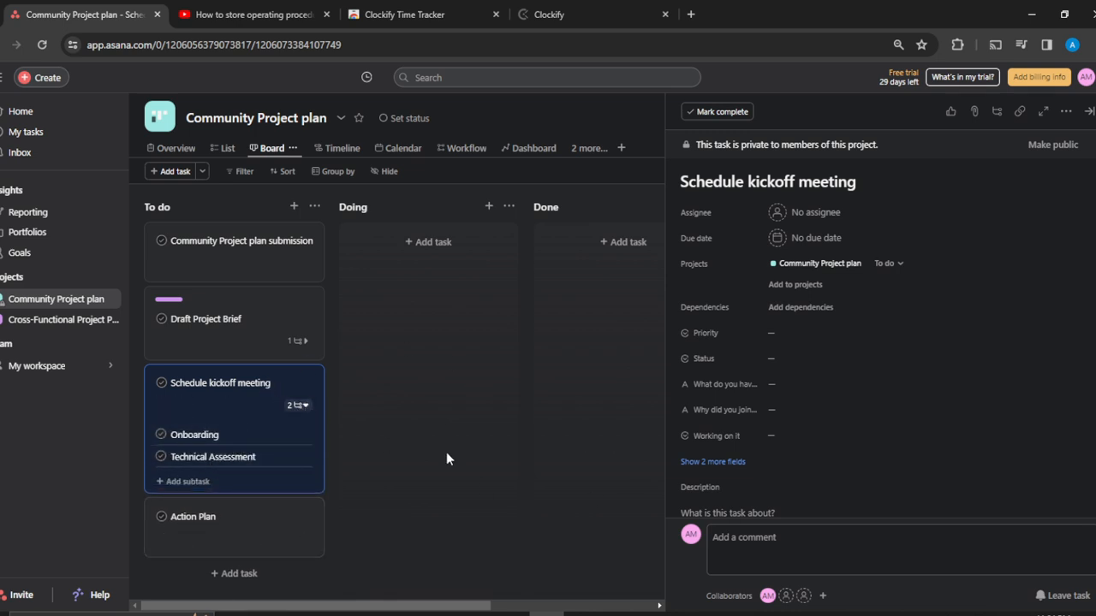
mouse_move(265, 440)
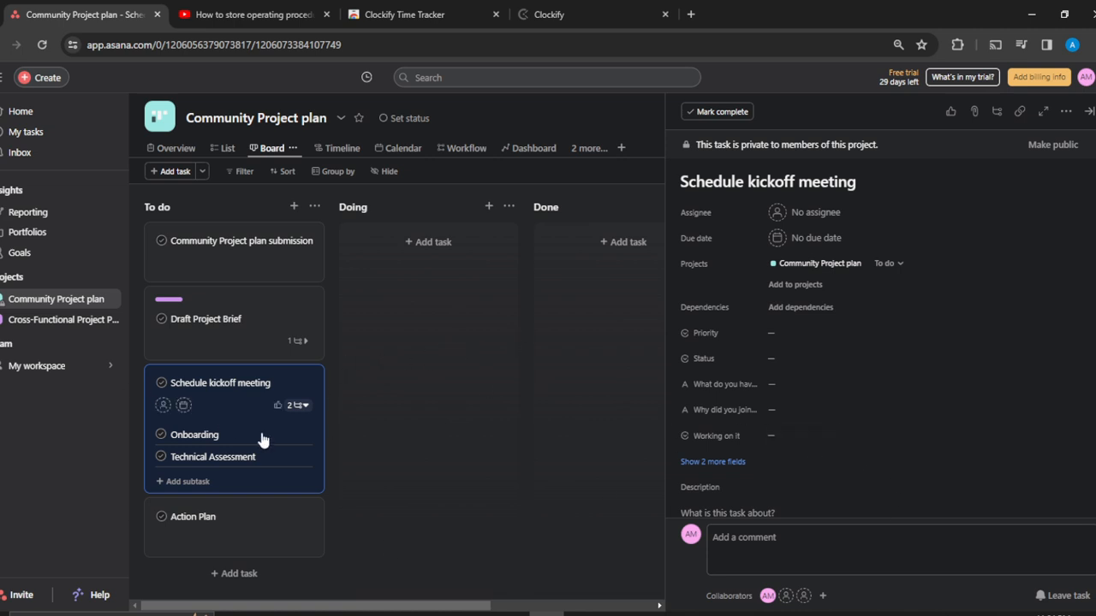
mouse_move(794, 268)
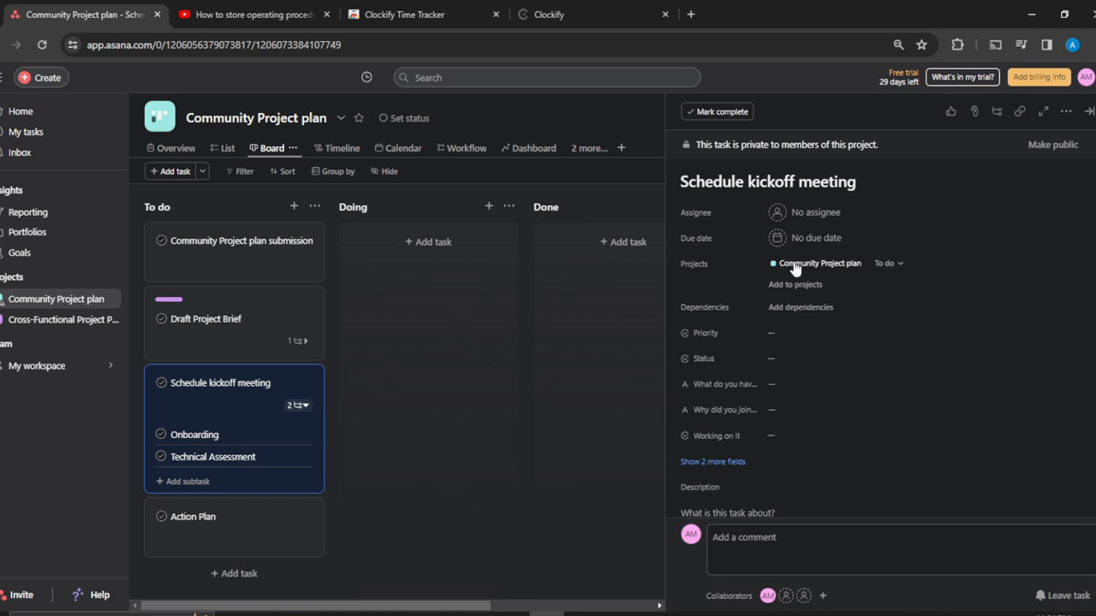
mouse_move(1049, 384)
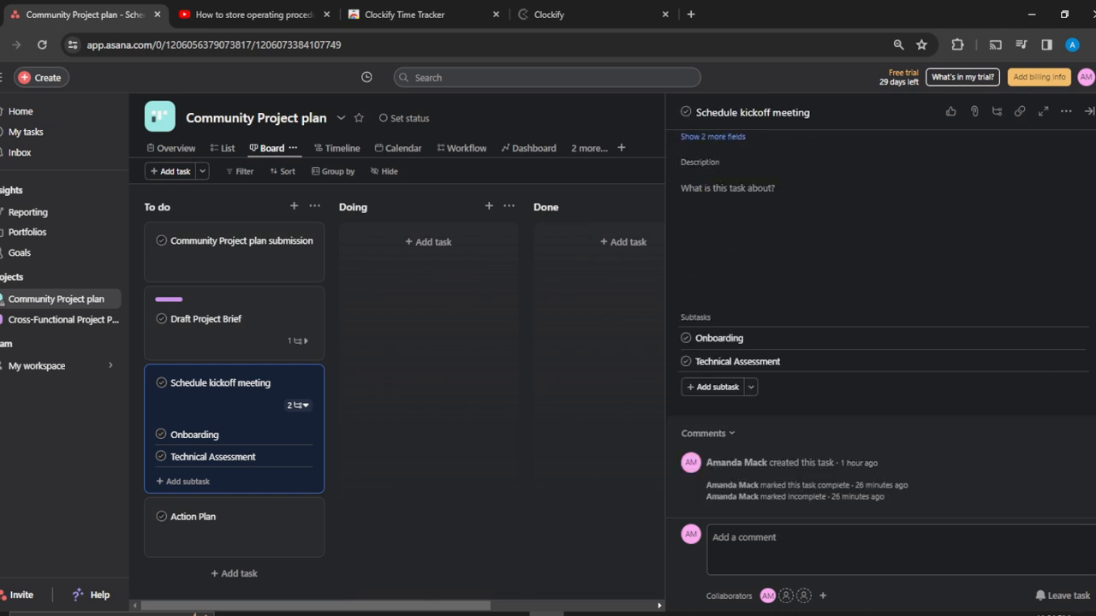
mouse_move(760, 349)
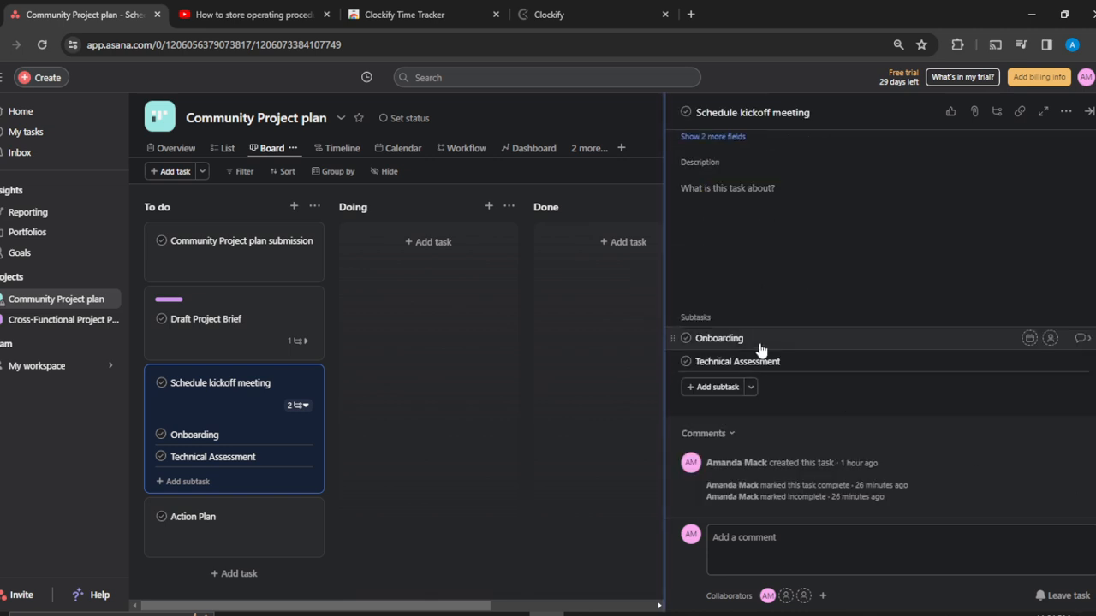
mouse_move(766, 349)
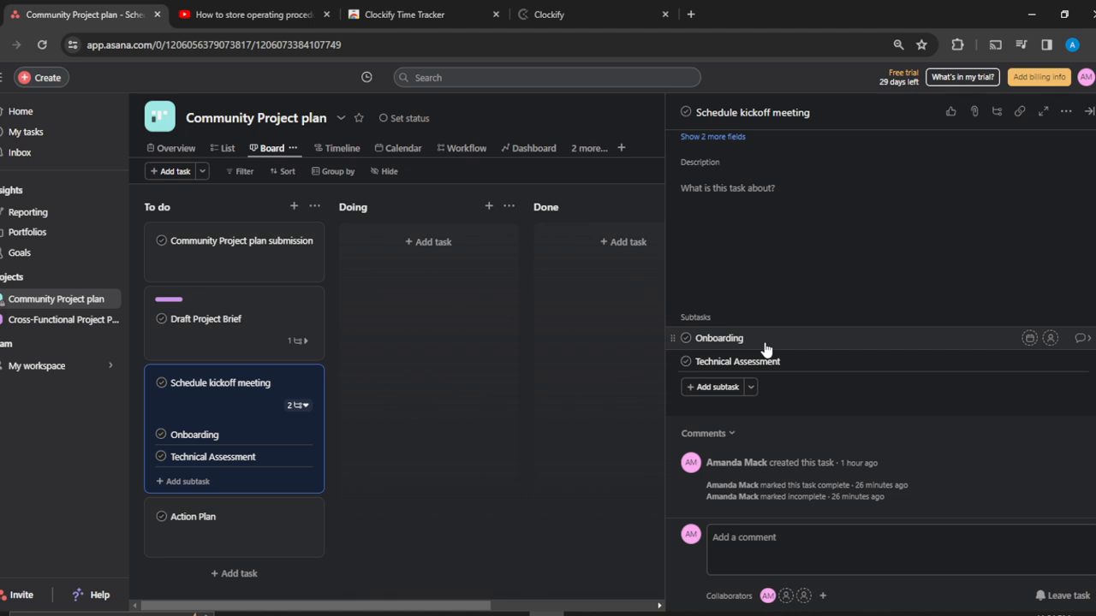
click(719, 337)
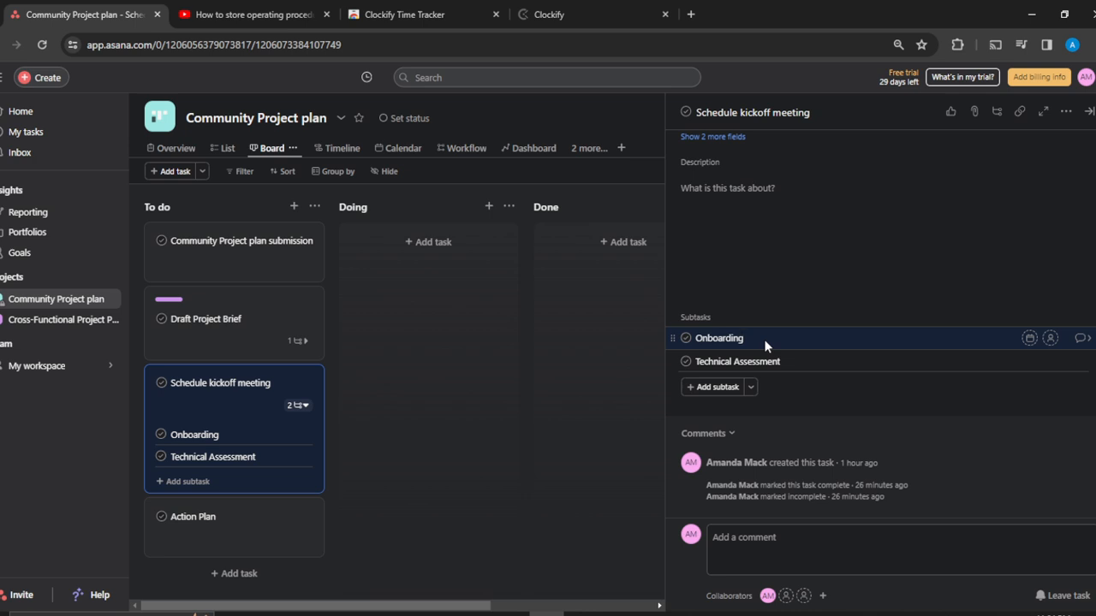
click(719, 337)
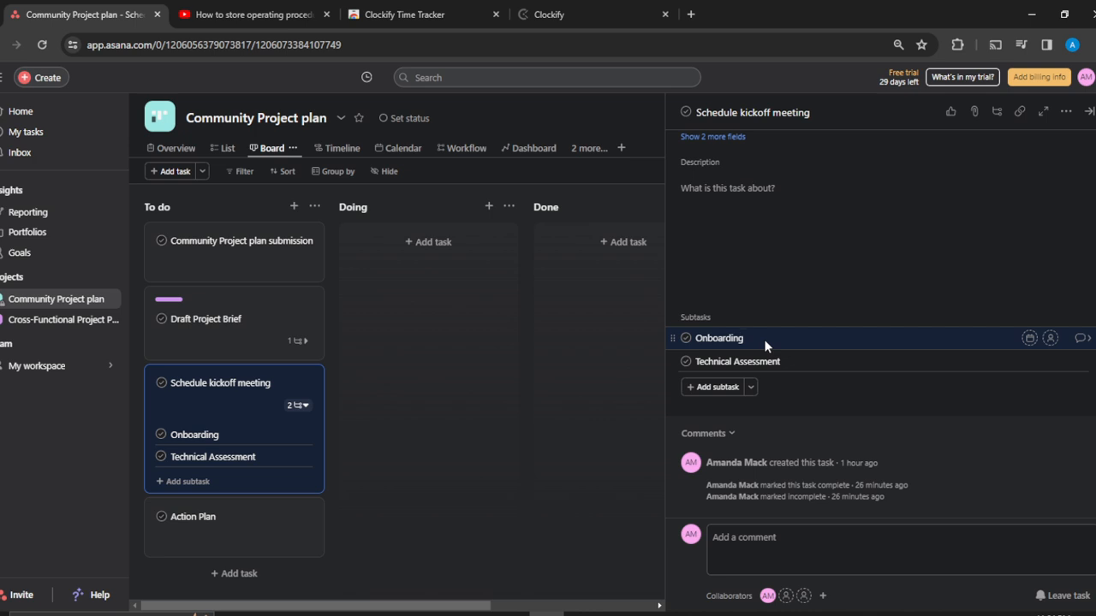
click(717, 337)
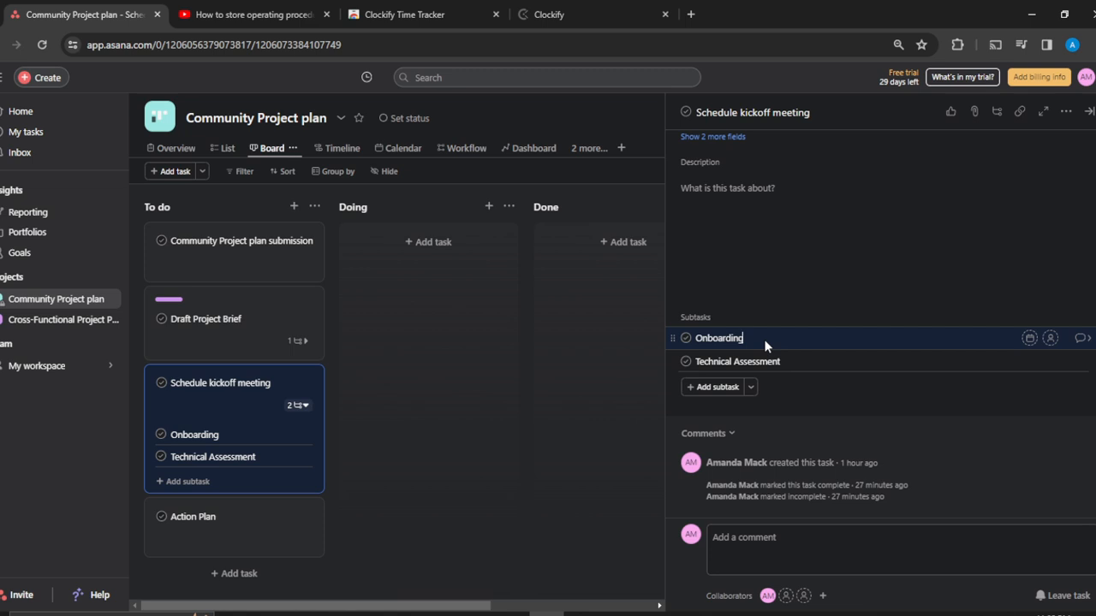
Insert a section titled 'Onboard members right away' after Onboarding, above Technical Assessment.
text(New section)
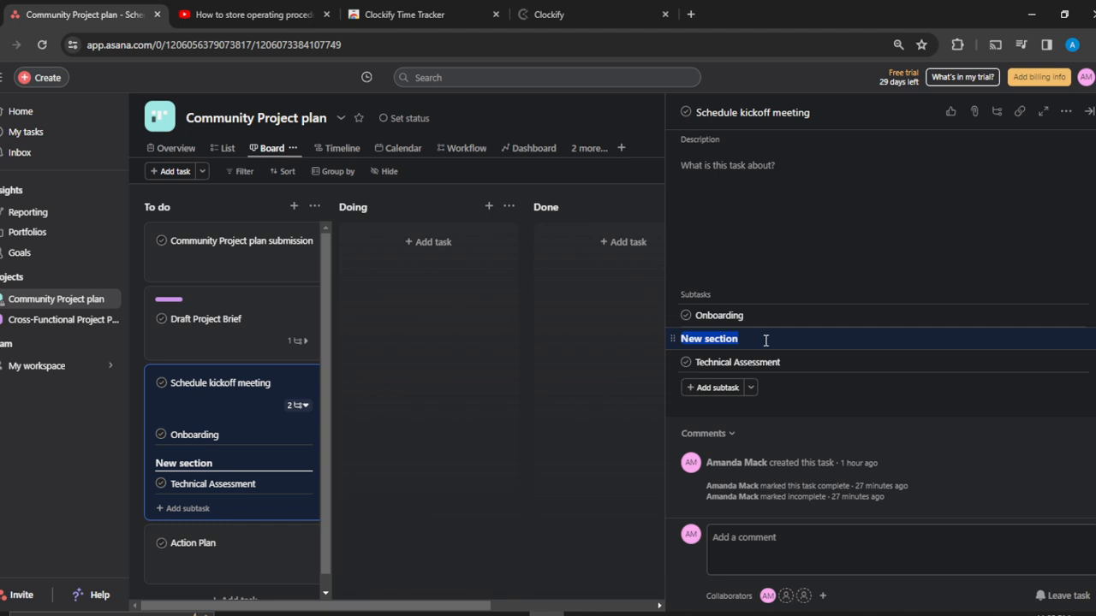
text(Onboard memebers)
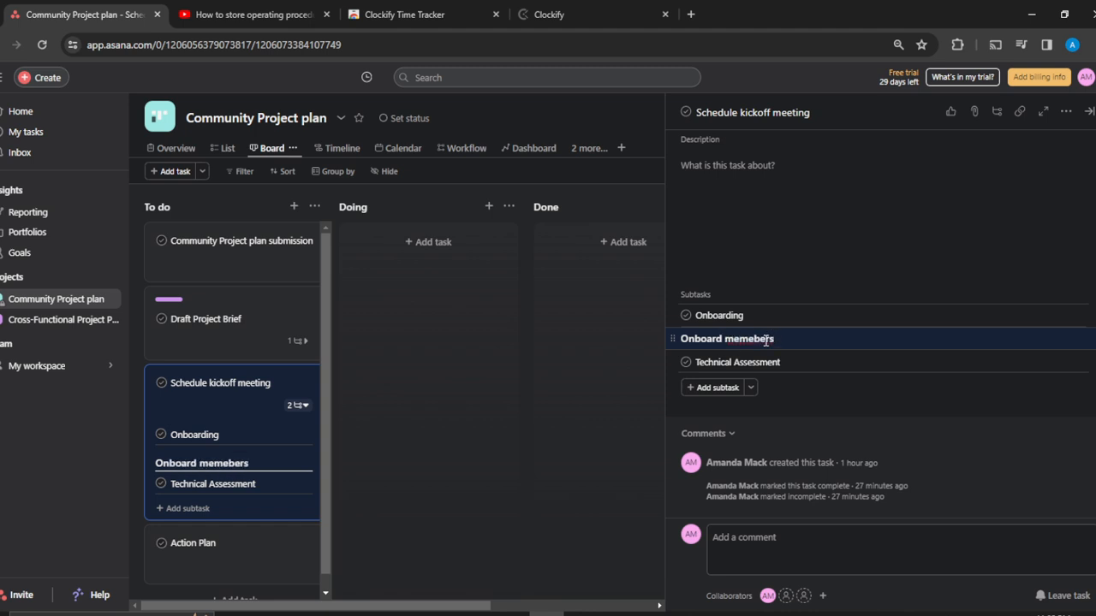
text(right away)
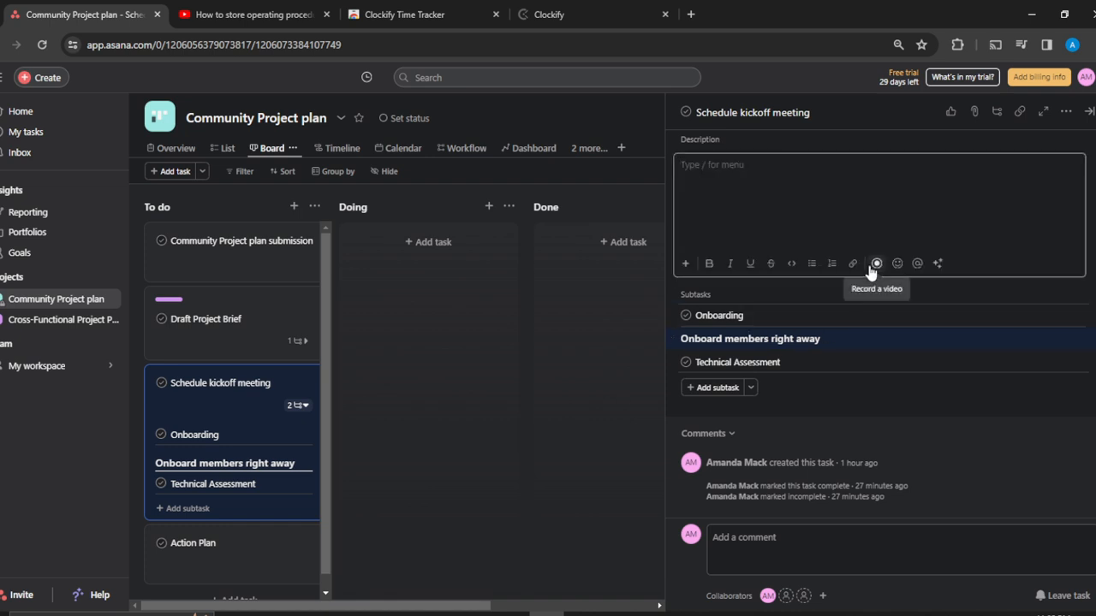
mouse_move(224, 439)
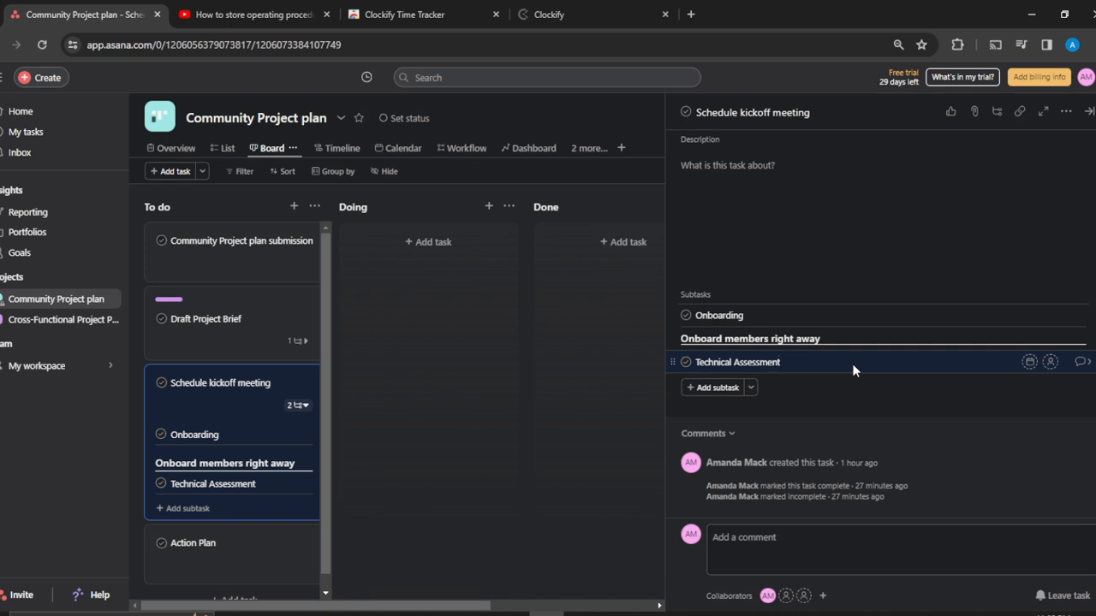
click(796, 361)
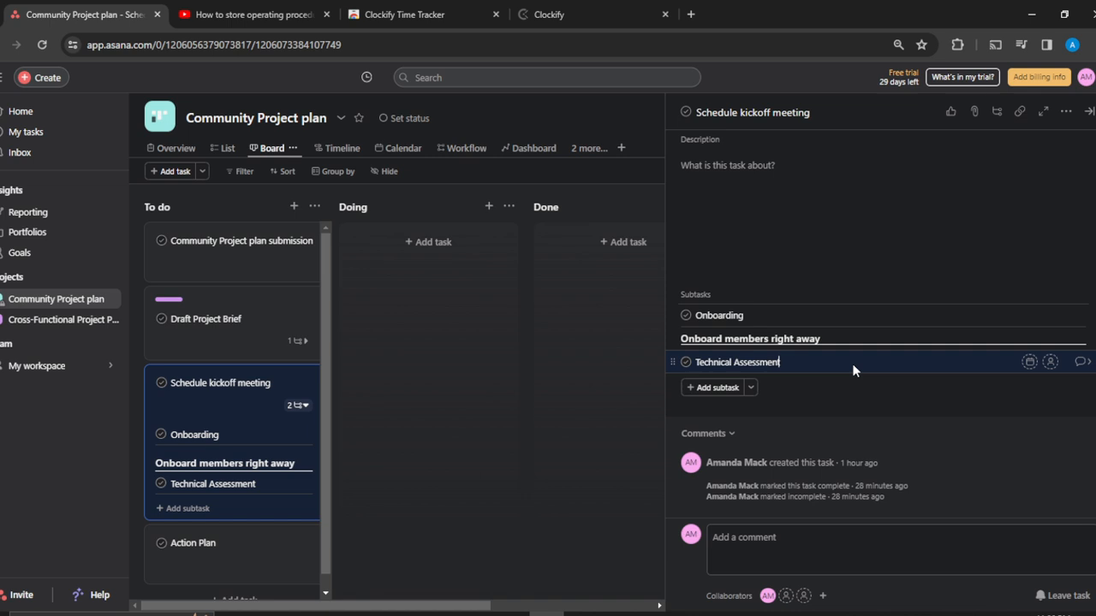